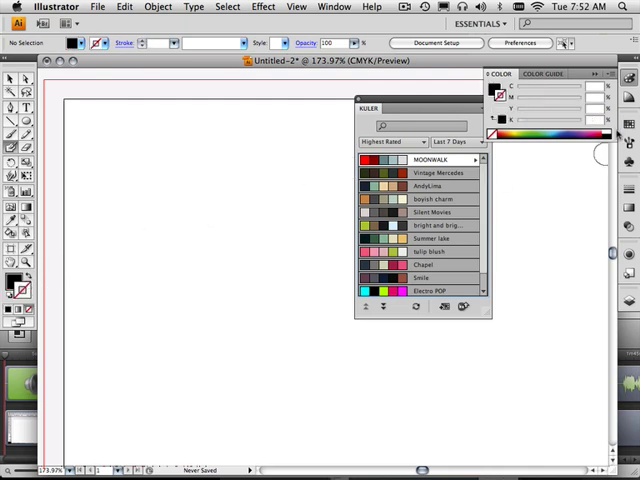
Switch the Color panel to the Swatches view for the black stroke and None fill
left_click(513, 120)
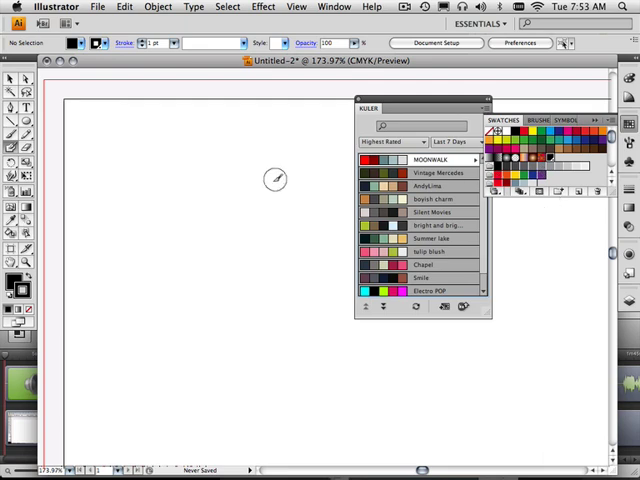
mouse_move(103, 249)
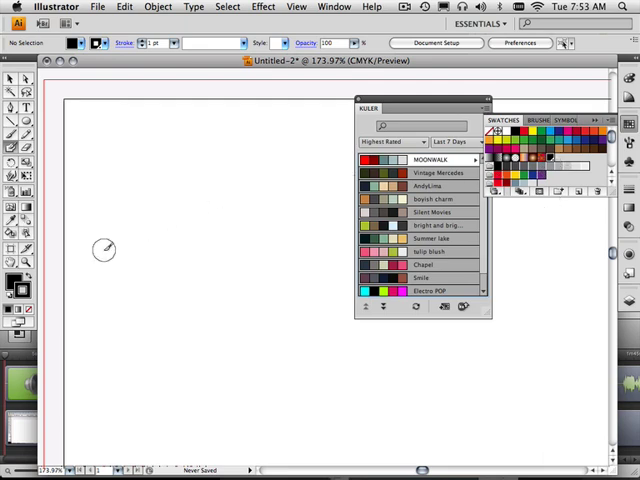
mouse_move(432, 186)
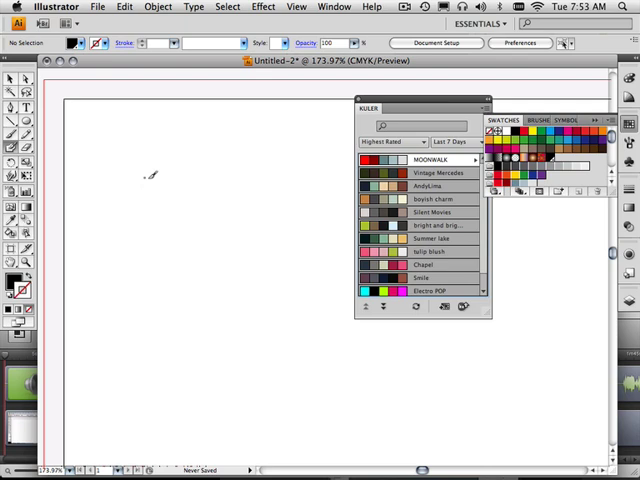
mouse_move(170, 187)
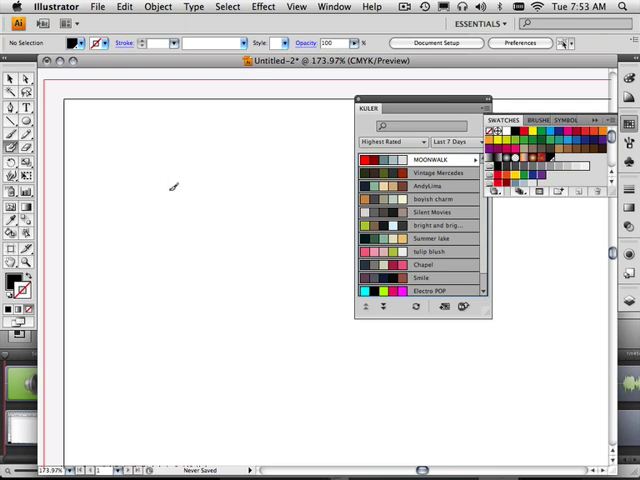
mouse_move(160, 172)
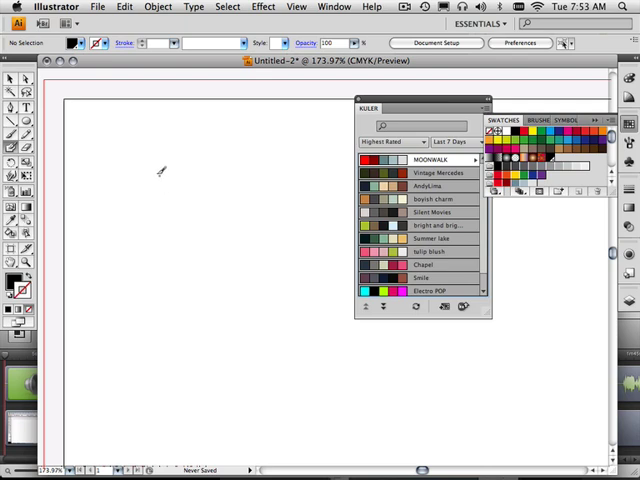
Pencil-draw a drop shape, a closed oval and a circle outline with gaps
left_click_drag(153, 157, 117, 213)
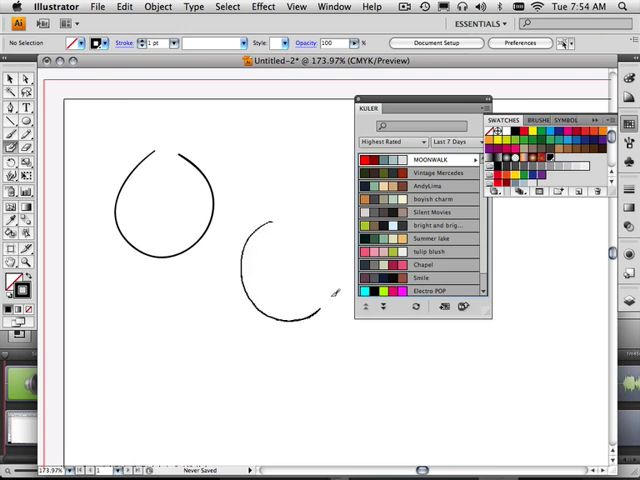
left_click_drag(330, 290, 140, 315)
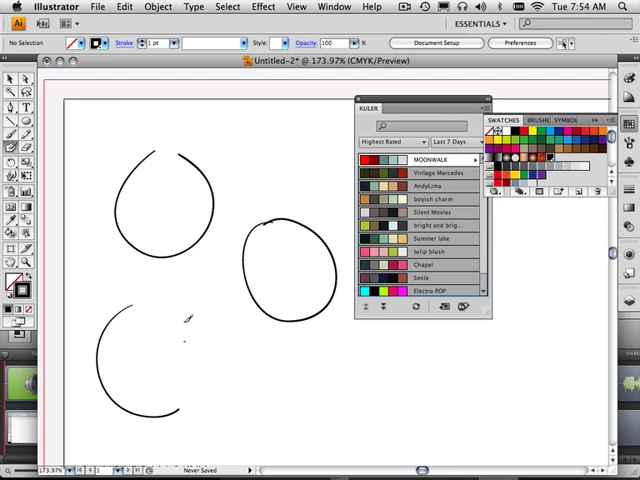
left_click_drag(185, 320, 215, 410)
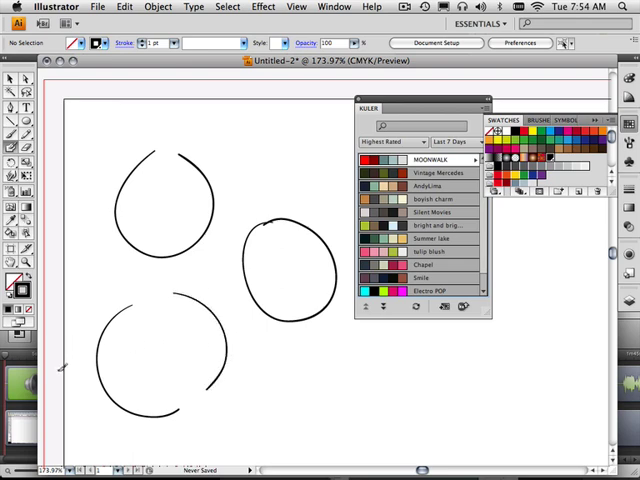
mouse_move(55, 280)
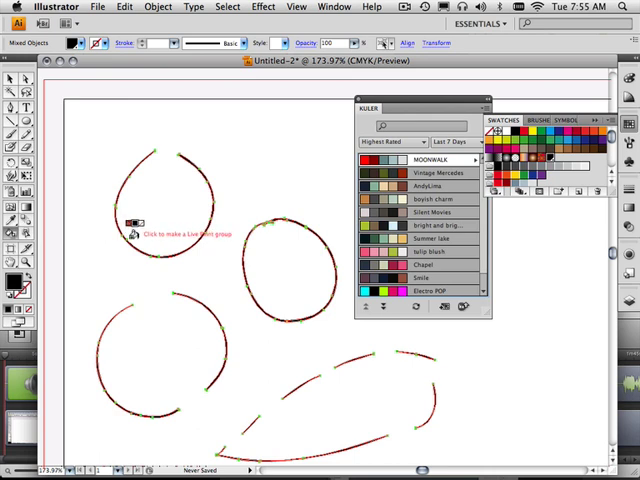
mouse_move(260, 410)
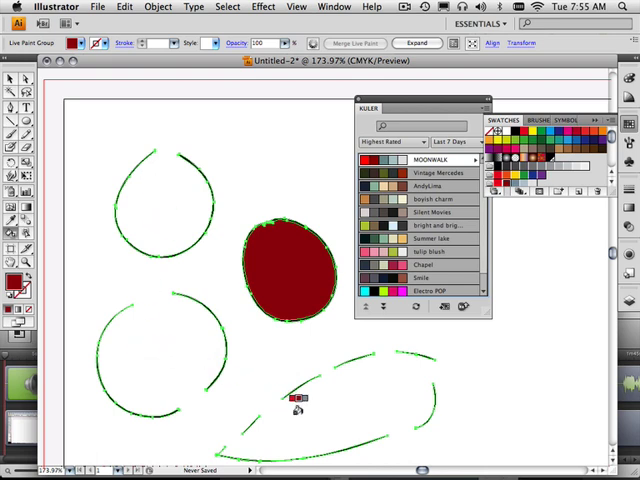
mouse_move(160, 228)
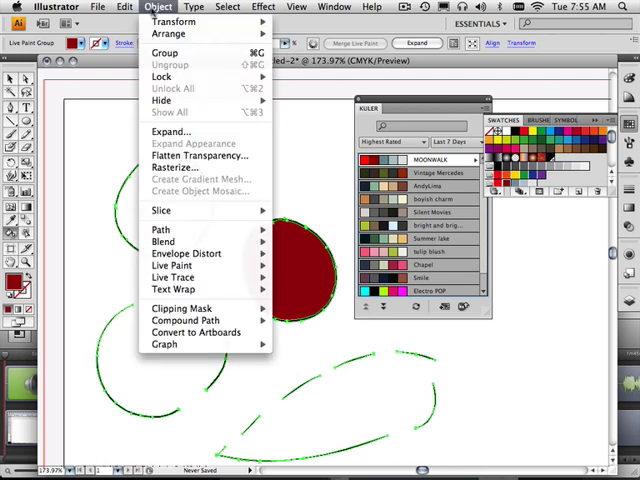
mouse_move(171, 265)
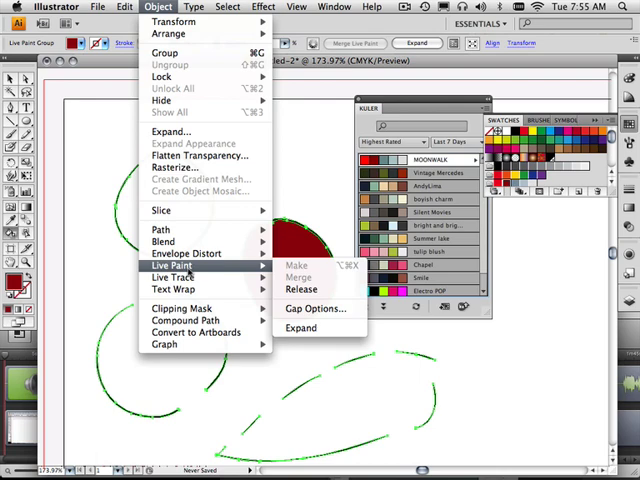
Set Live Paint Gap Options to Large Gaps with a custom 0.38 in gap size
left_click(316, 308)
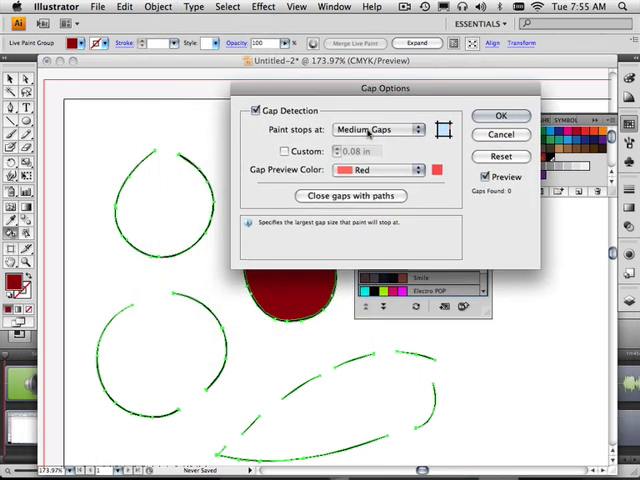
left_click(378, 129)
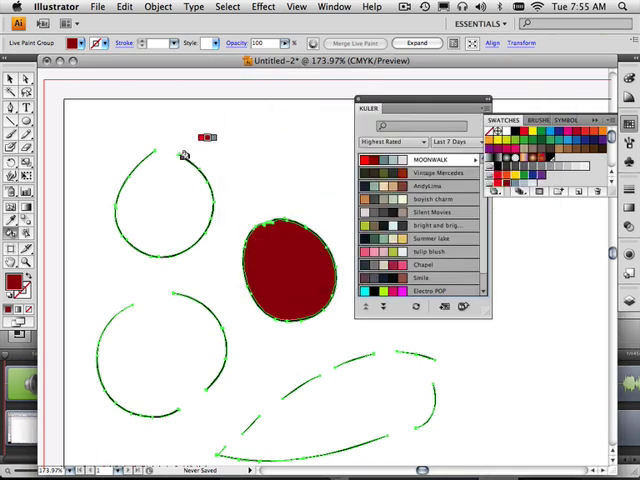
left_click(158, 7)
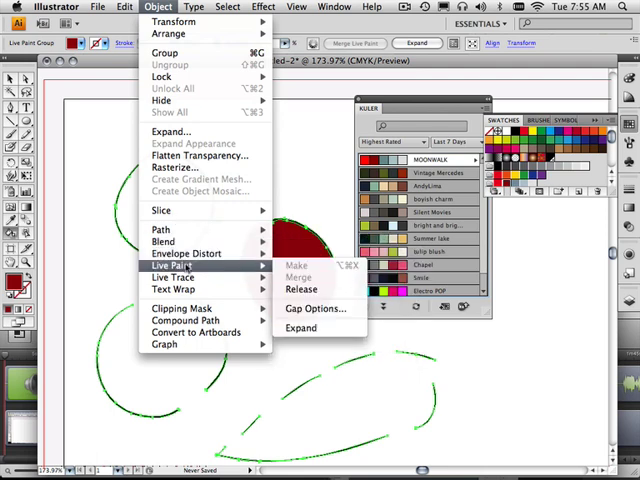
left_click(317, 308)
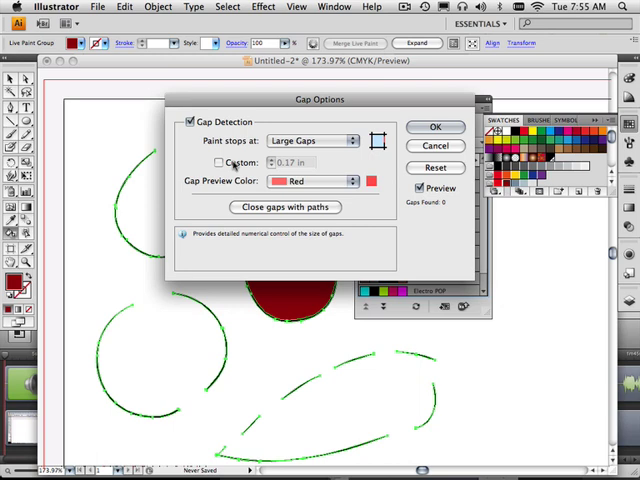
left_click(220, 162)
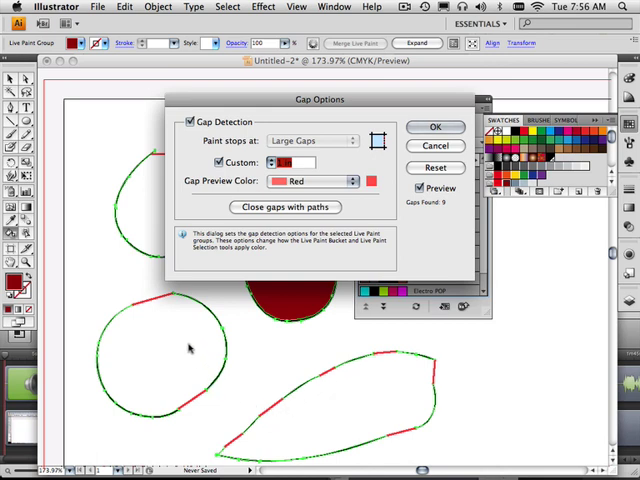
mouse_move(175, 390)
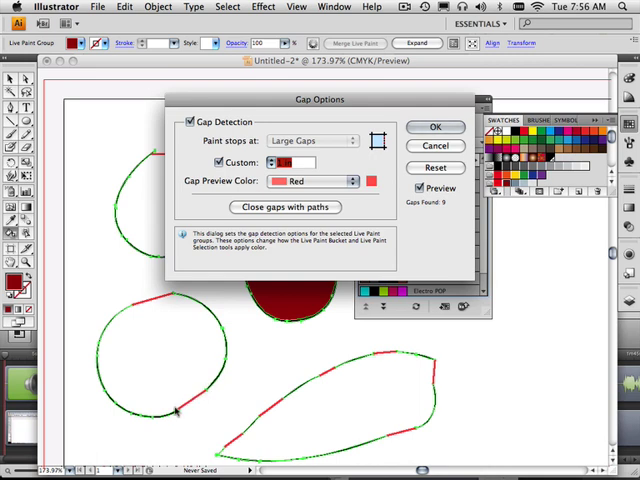
mouse_move(160, 305)
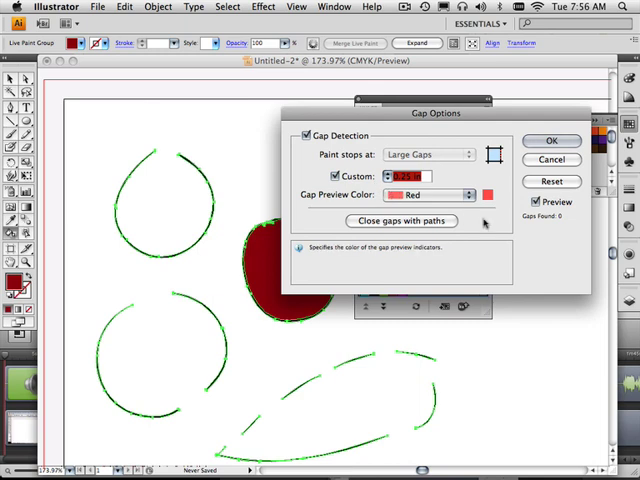
left_click(405, 176)
type("0.38")
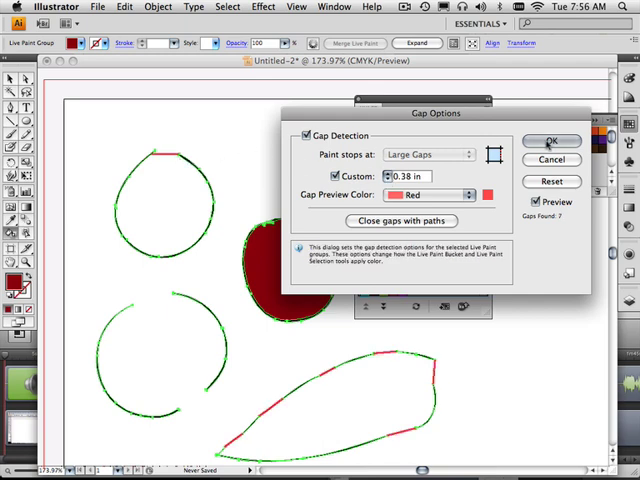
left_click(551, 141)
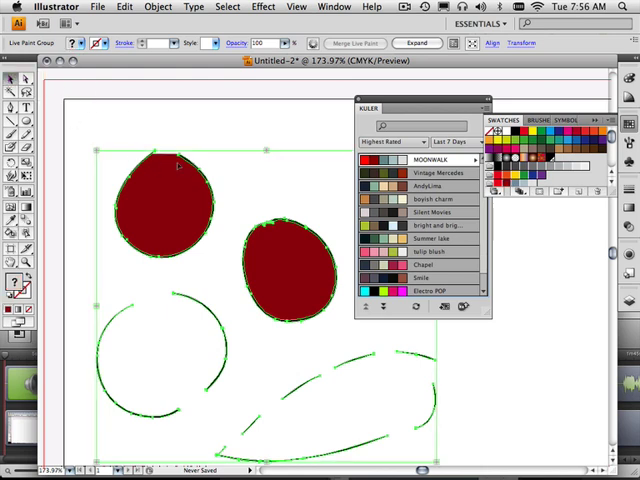
Deselect the artwork after the drop shape fills dark red
left_click(200, 290)
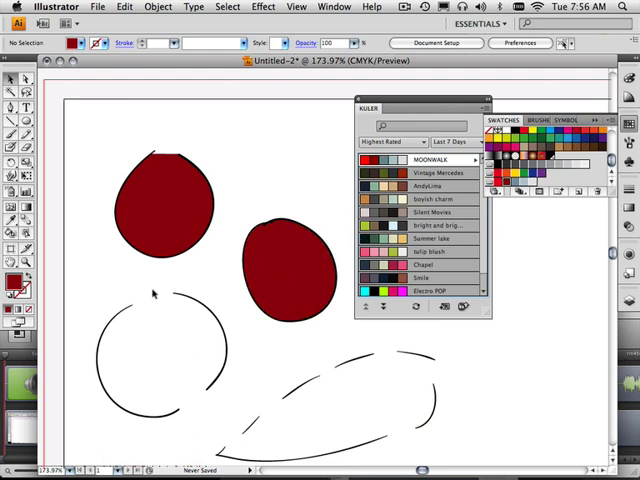
Open the Navigator panel from the Window menu to view the circle and leaf sketches
left_click(334, 7)
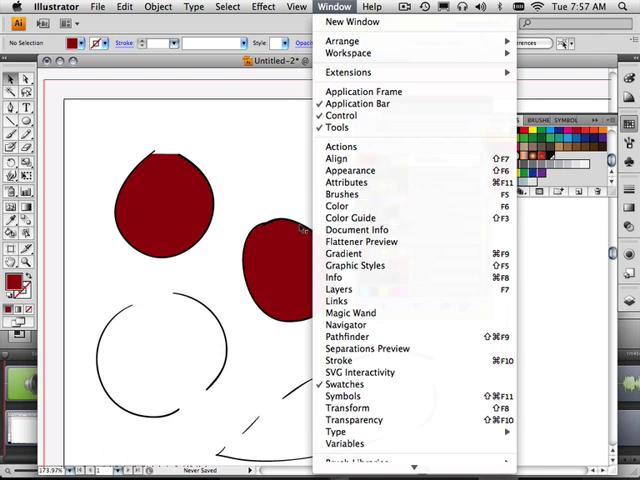
mouse_move(345, 324)
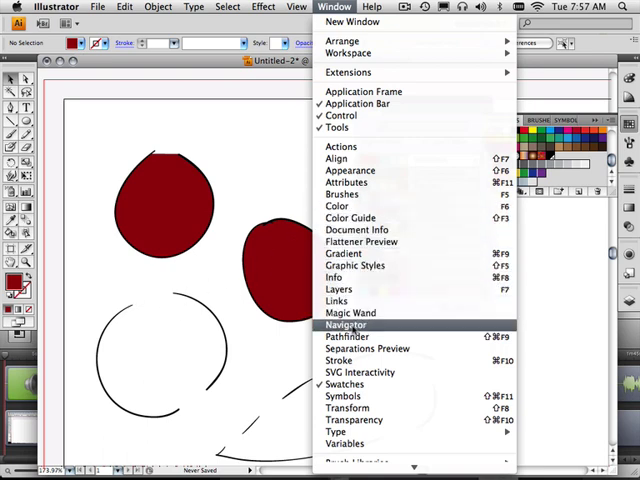
left_click(346, 324)
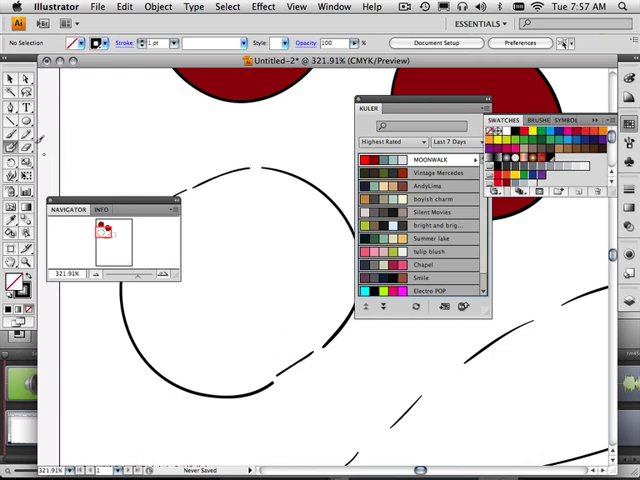
mouse_move(197, 221)
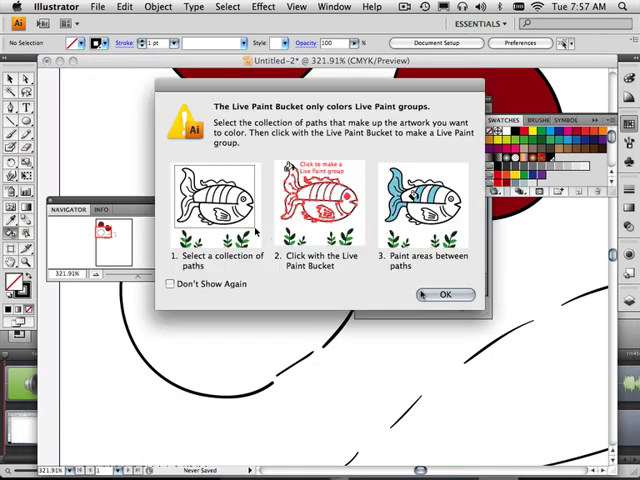
Dismiss the Live Paint Bucket alert and open the Object menu for the leaf strokes
left_click(446, 294)
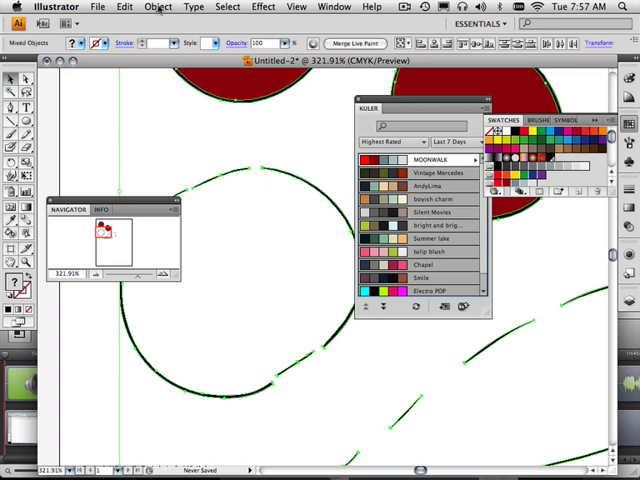
left_click(159, 6)
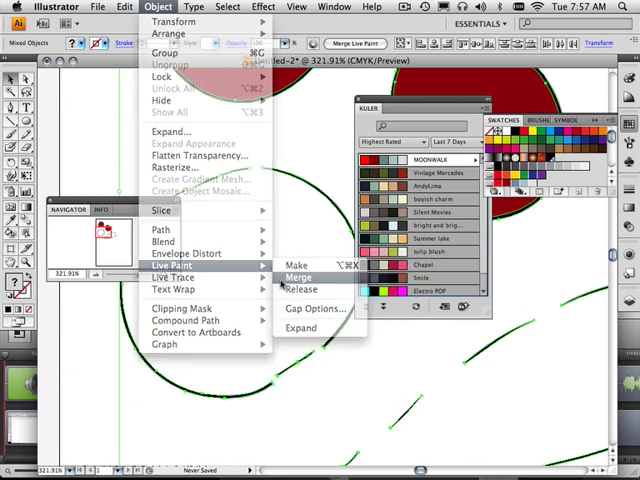
Merge the leaf strokes into the Live Paint group and fill the leaf dark red
left_click(300, 277)
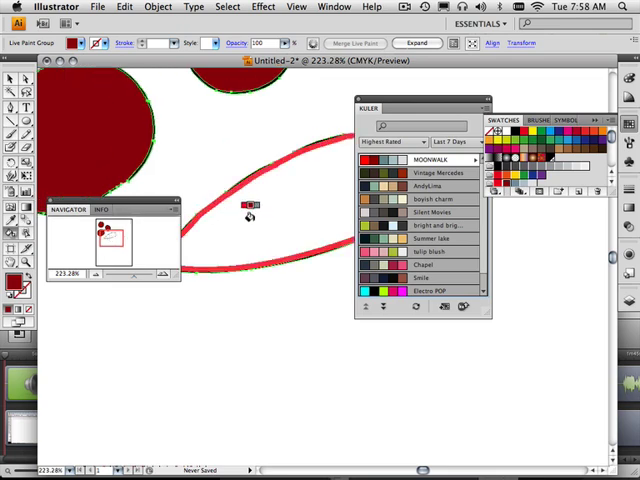
left_click(250, 210)
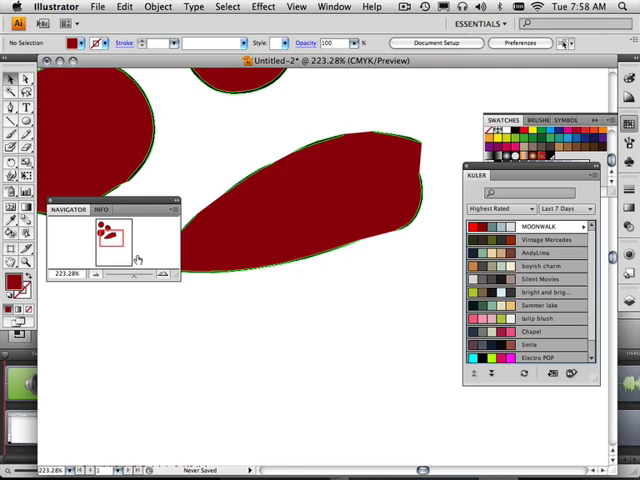
mouse_move(60, 122)
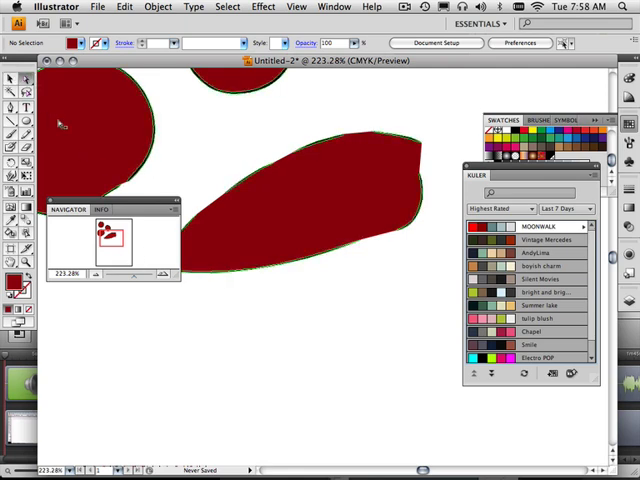